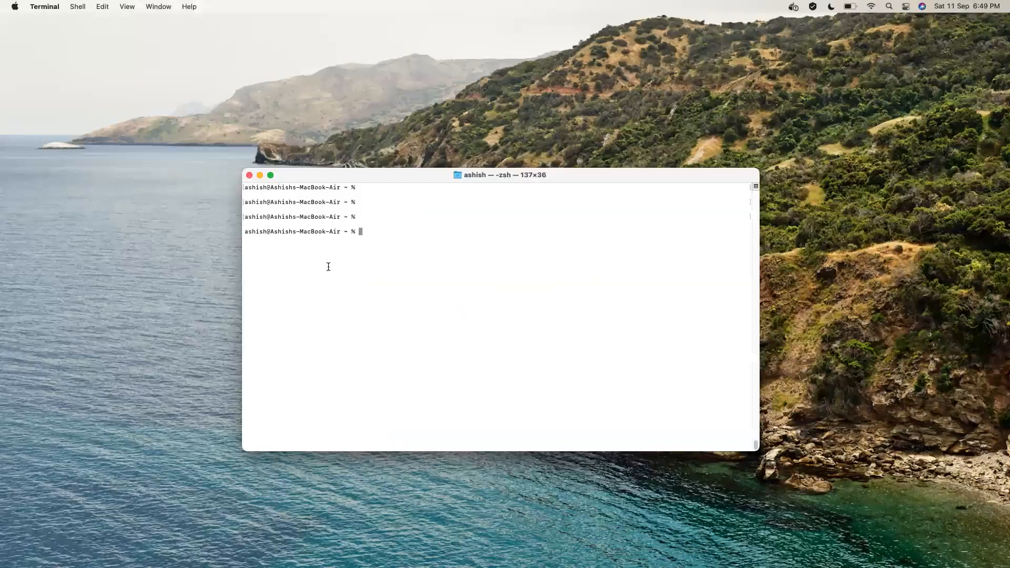
# Step: Run 'brew install gitleaks', which reports version 7.6.1 already installed and up to date
pyautogui.write('brew install gitleaks')
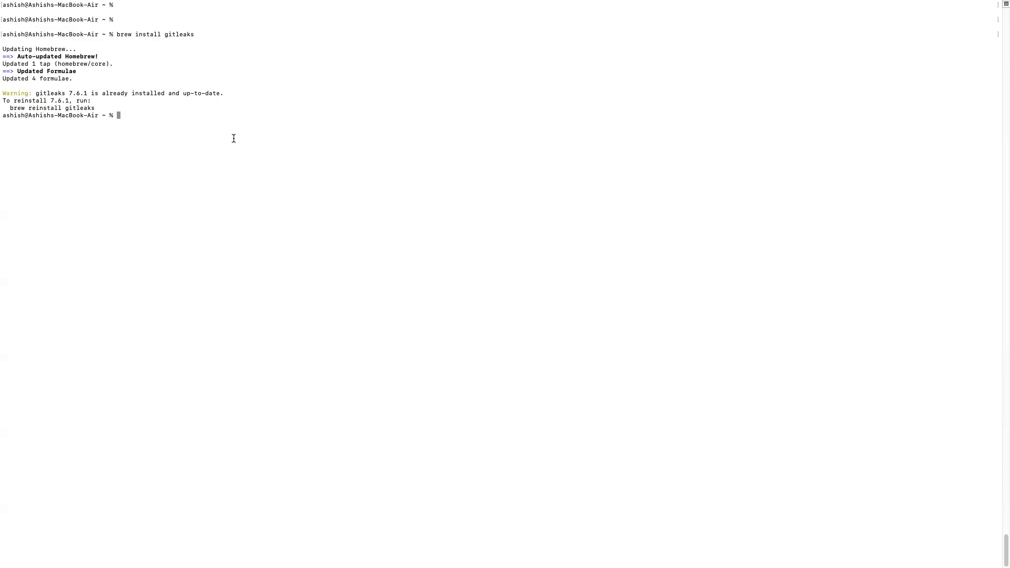
# Step: Check gitleaks --version, attempt the WebGoat clone, and list the home folder with ls
pyautogui.write('gi')
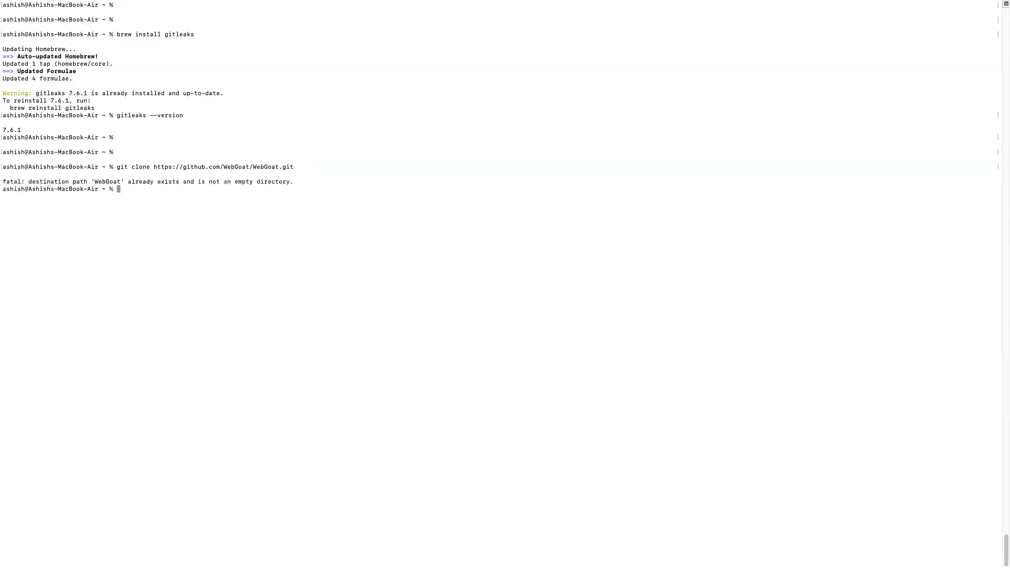
pyautogui.write('ls')
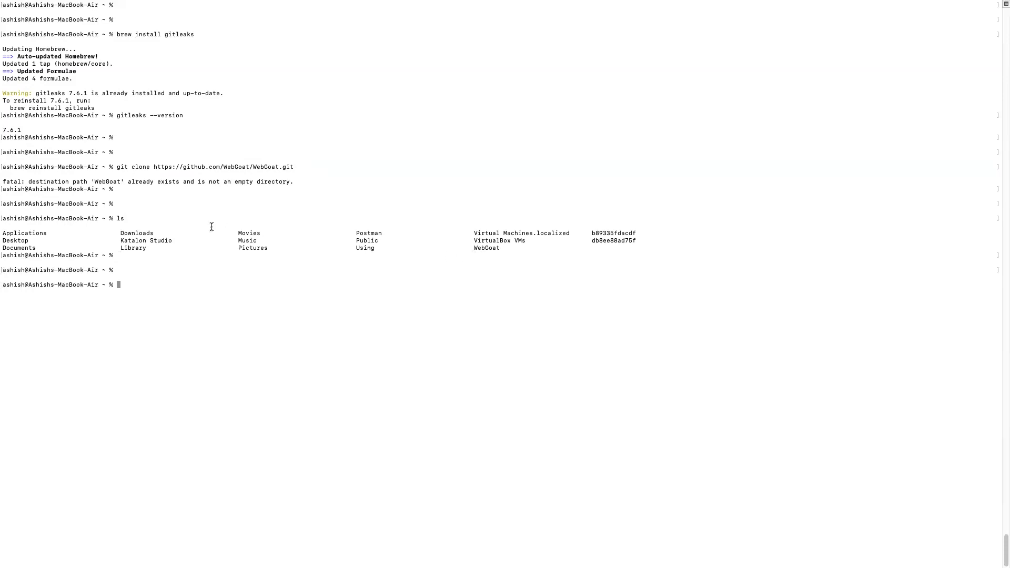
# Step: Run 'gitleaks --path=/Users/ashish/WebGoat -v --report=Desktop/gitleaks.json' to scan WebGoat
pyautogui.write('gitleaks --path=/Users/ashish/WebGoat -v --report=Desktop/gitleaks.json')
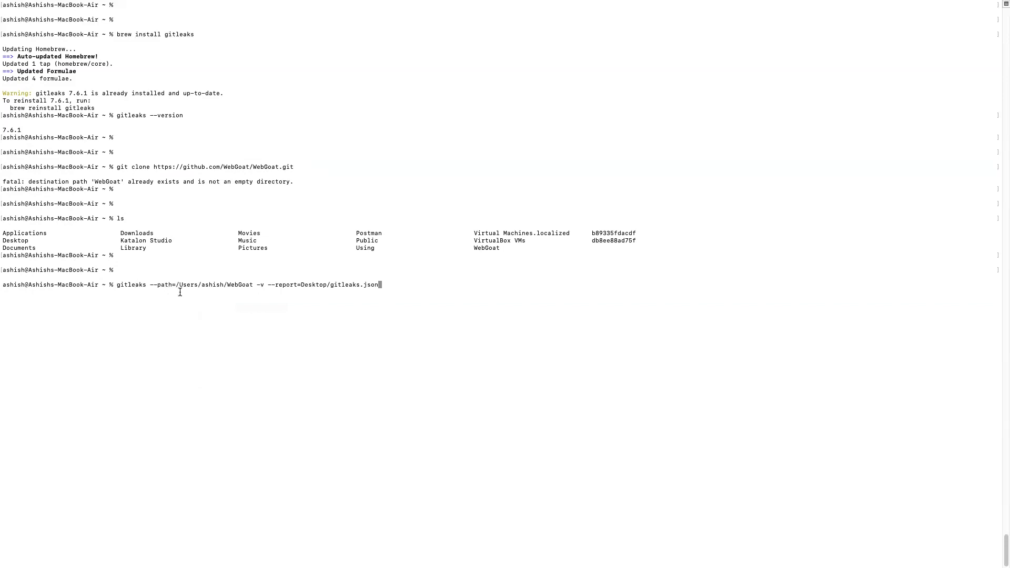
pyautogui.moveTo(391, 290)
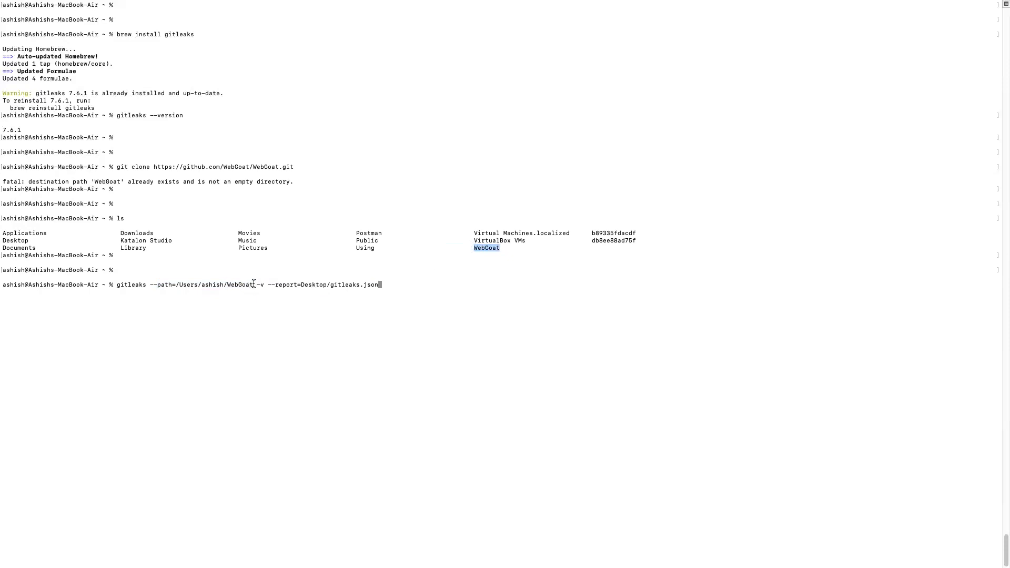
pyautogui.moveTo(154, 285); pyautogui.dragTo(254, 285)
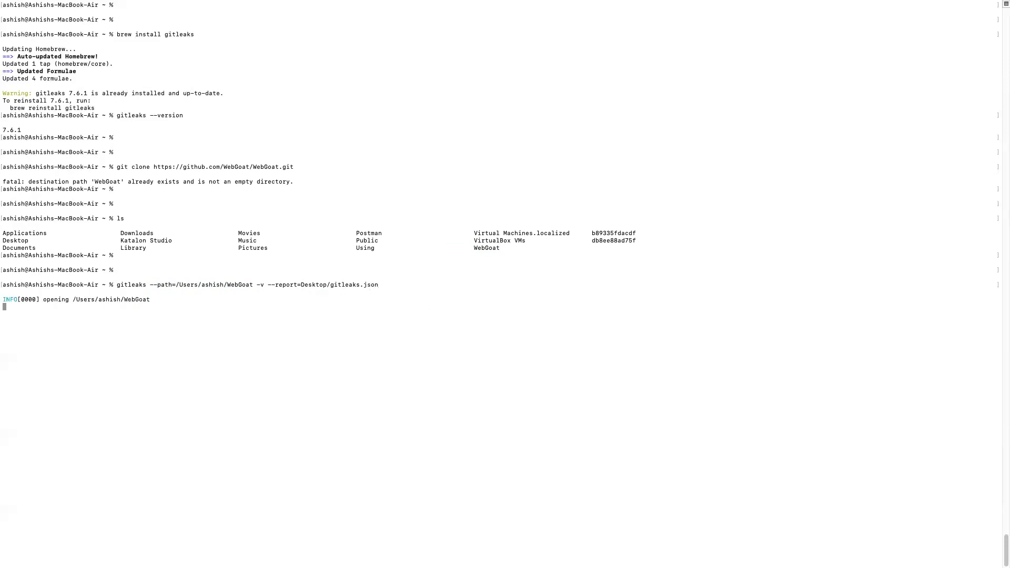
pyautogui.moveTo(89, 315)
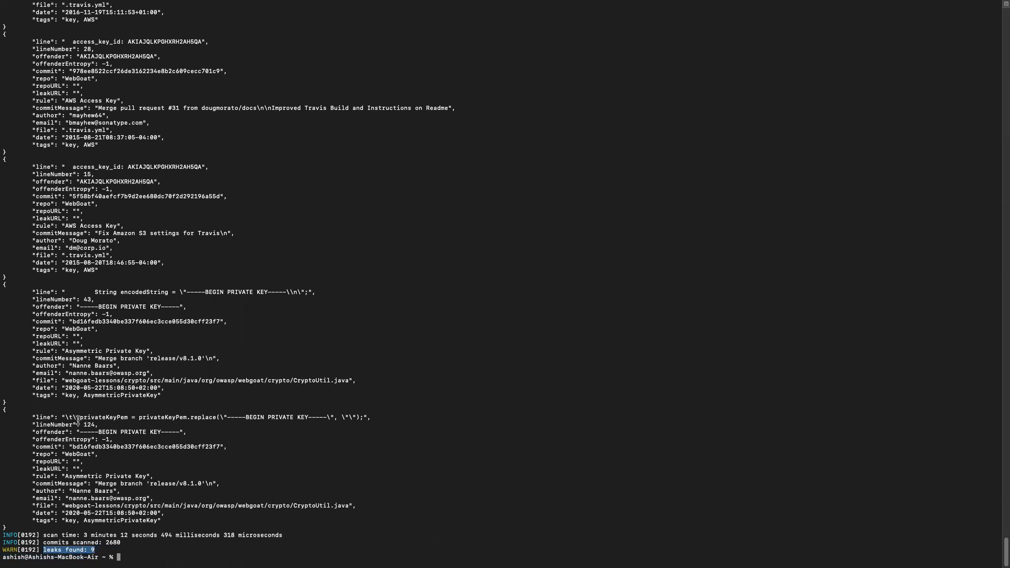
pyautogui.moveTo(306, 187)
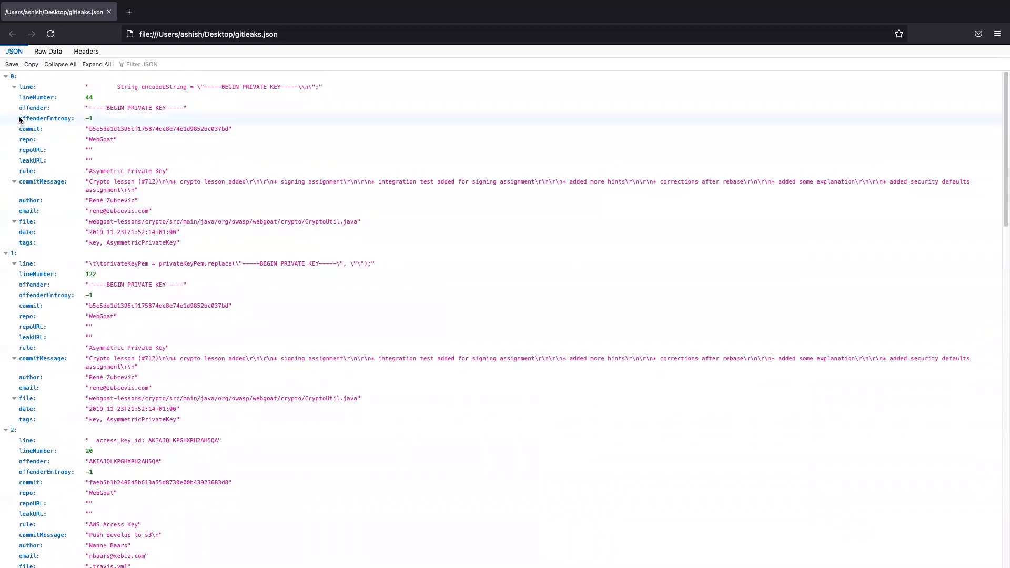
pyautogui.moveTo(57, 100)
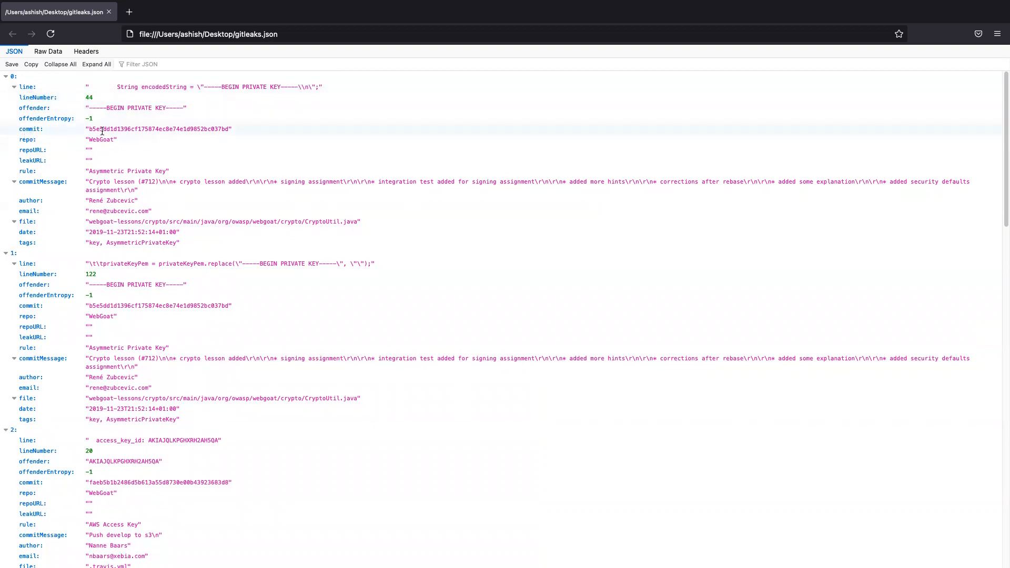
# Step: Select the first leak's commit hash in the gitleaks.json report viewed in Firefox
pyautogui.doubleClick(101, 140)
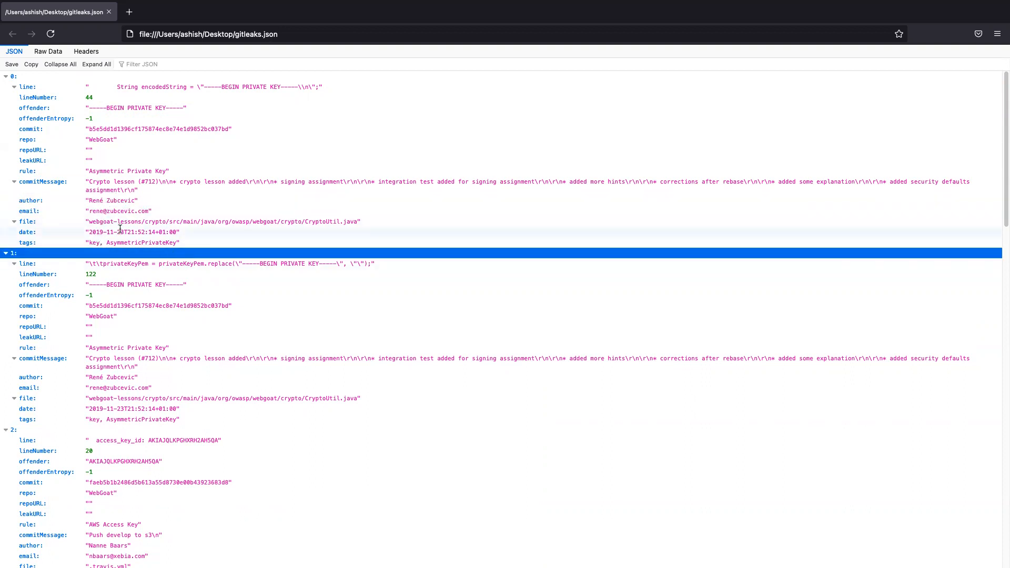
pyautogui.scroll(-3)
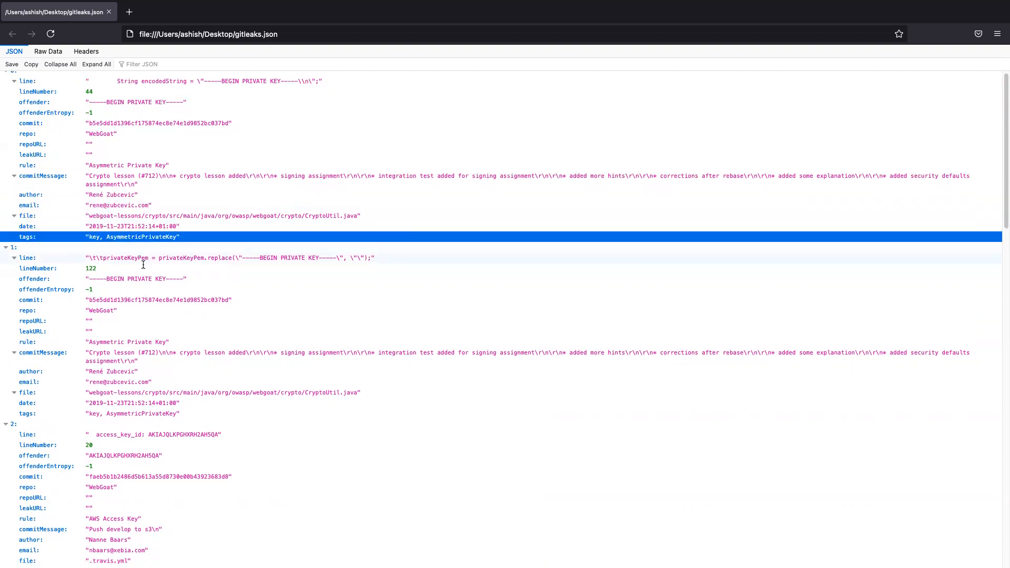
pyautogui.scroll(-3)
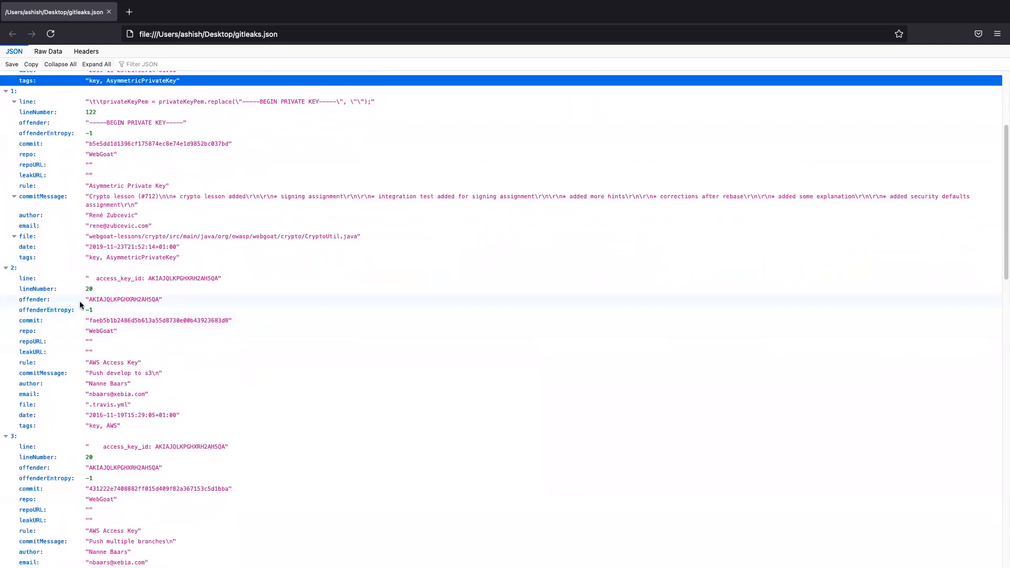
pyautogui.doubleClick(124, 299)
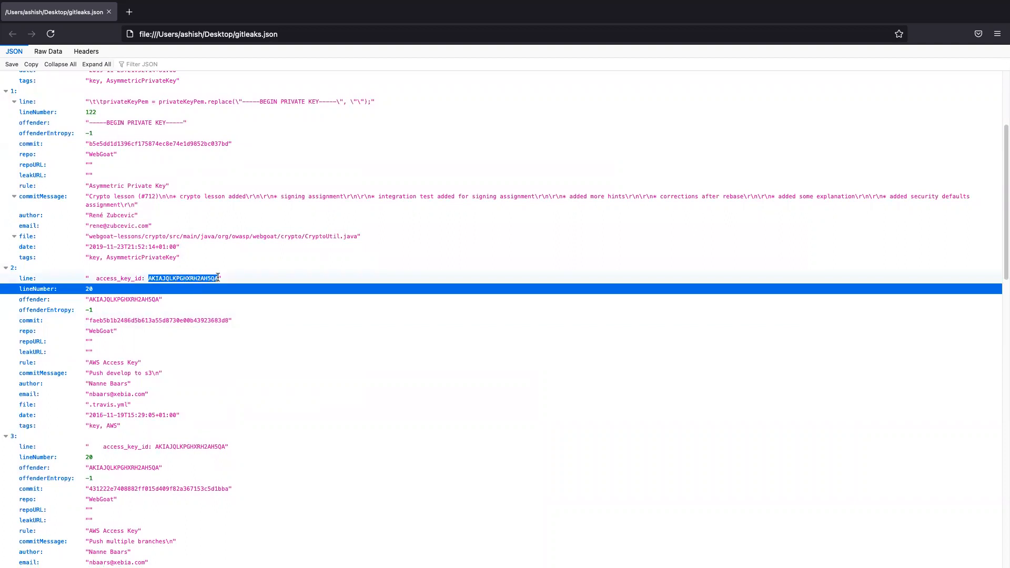
pyautogui.scroll(-3)
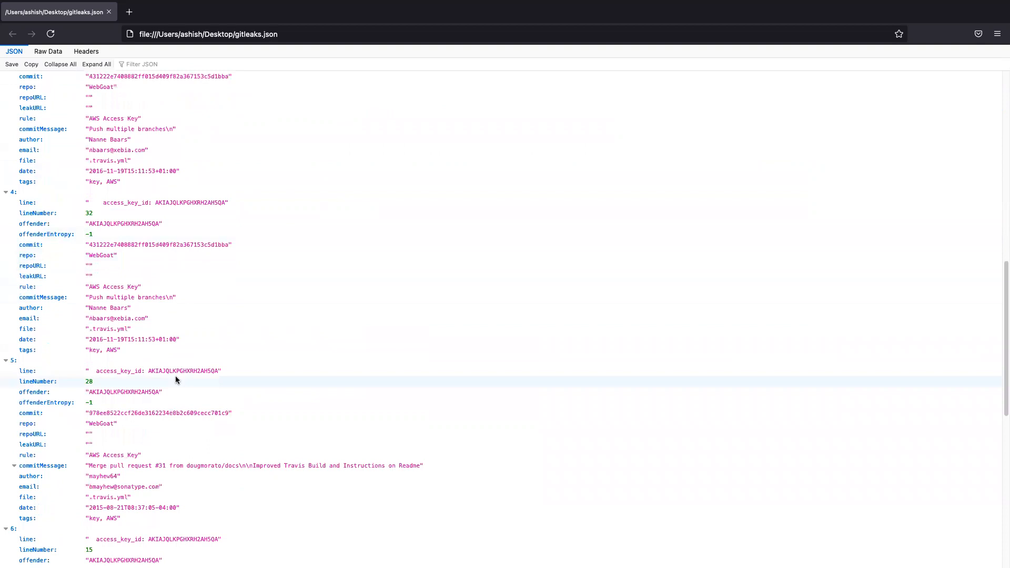